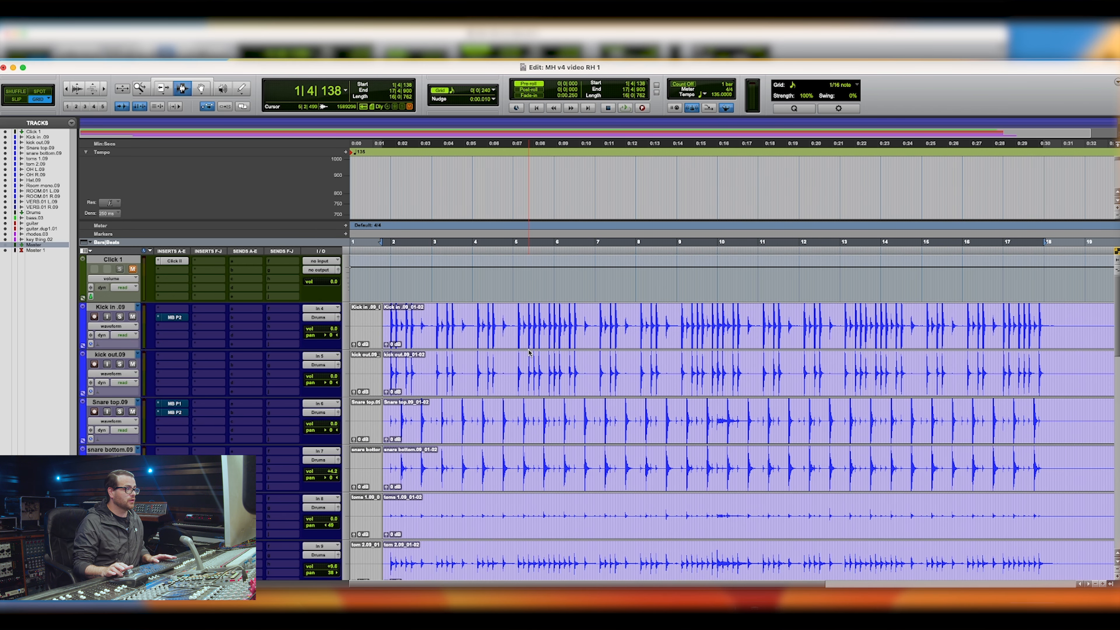
Step: Scroll the Edit window down past the drums to the bass, guitar, rhodes, keys tracks and Master fader
{"action": "left_click", "coordinate": [626, 108]}
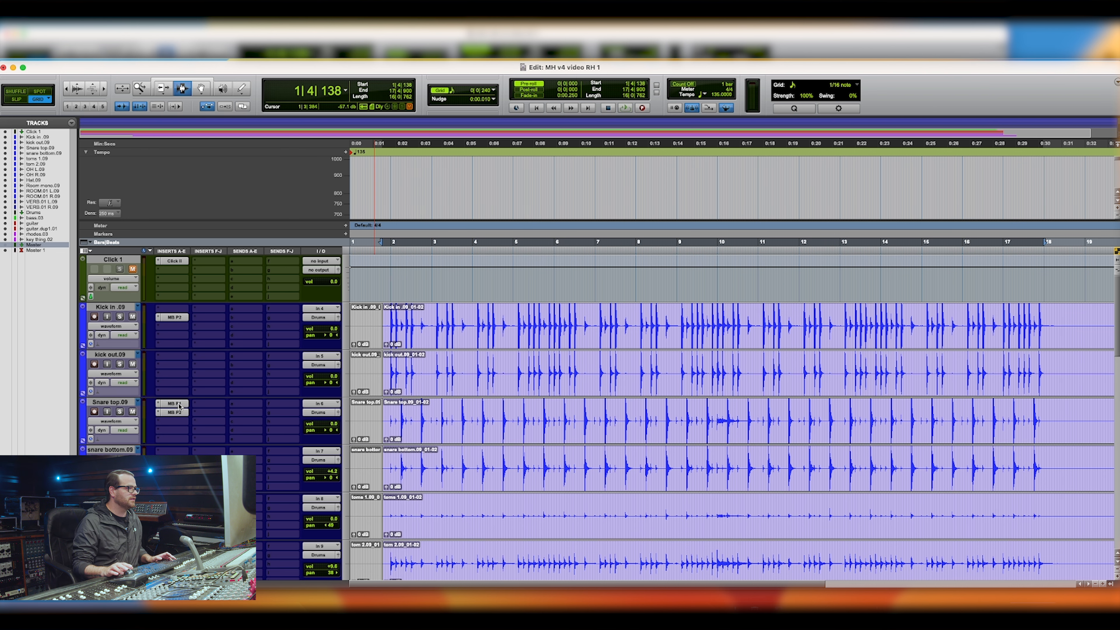
{"action": "scroll", "scroll_direction": "down", "scroll_amount": 3}
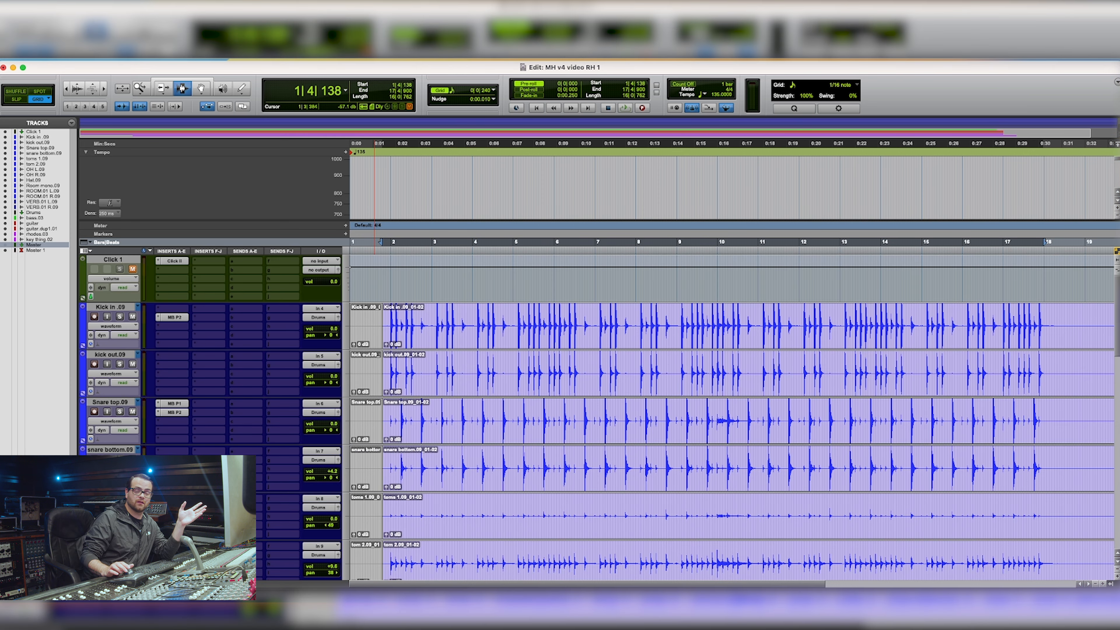
{"action": "scroll", "scroll_direction": "down", "scroll_amount": 3}
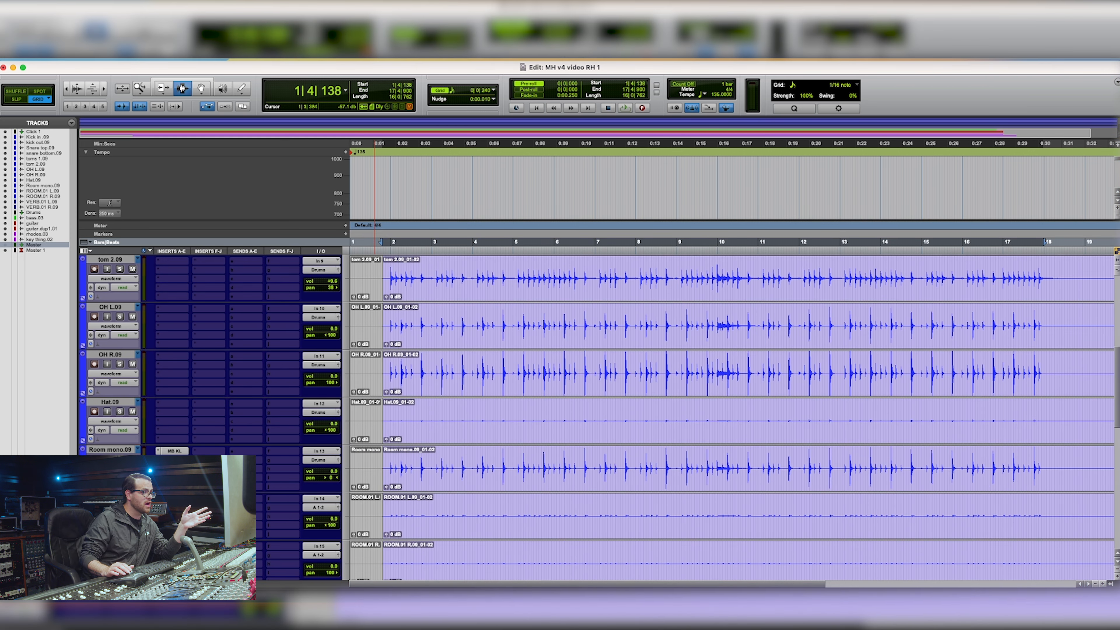
{"action": "scroll", "scroll_direction": "down", "scroll_amount": 3}
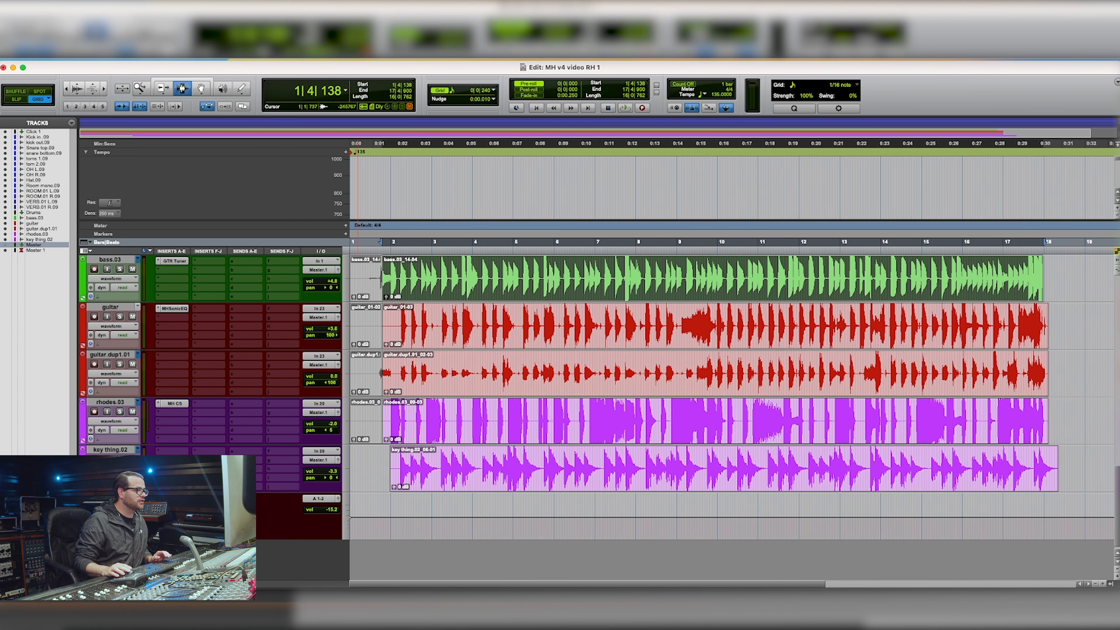
Step: Show the MultibandDynamics insert on the Master track at its factory default settings
{"action": "left_click", "coordinate": [168, 364]}
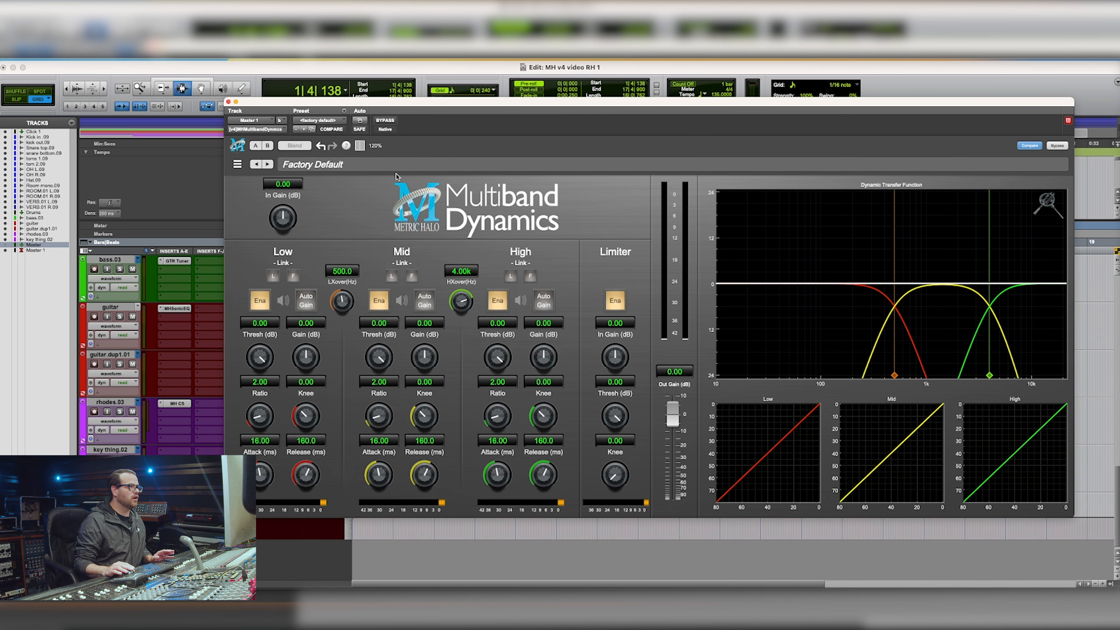
Step: Apply the _Orlando Ferrer preset 'OF - Take Control of your Master' in place of the factory defaults
{"action": "left_click", "coordinate": [312, 164]}
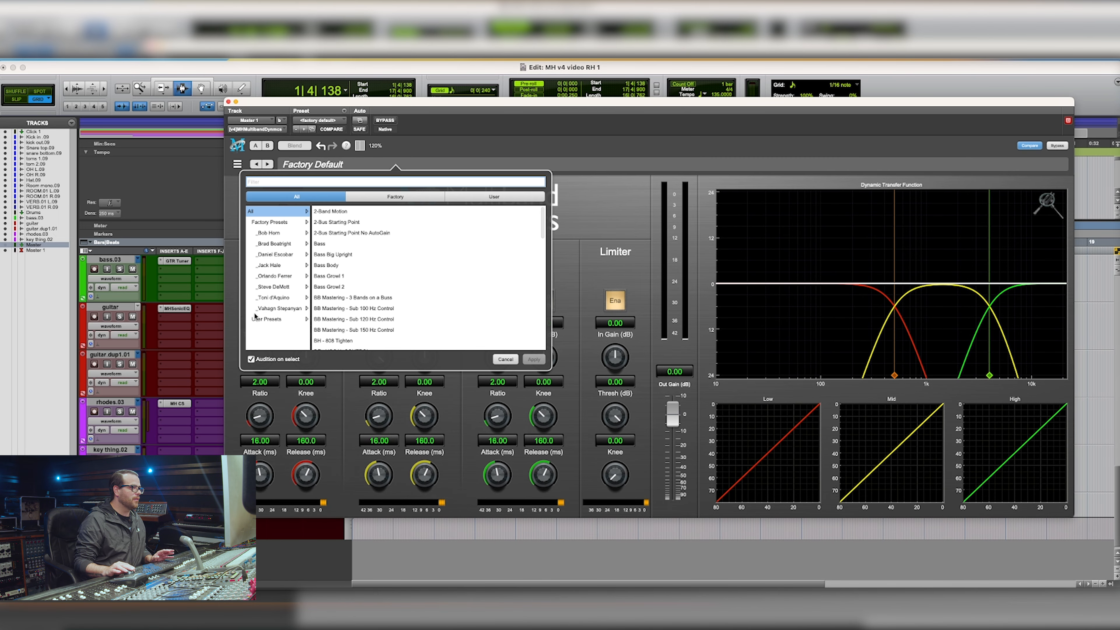
{"action": "left_click", "coordinate": [274, 276]}
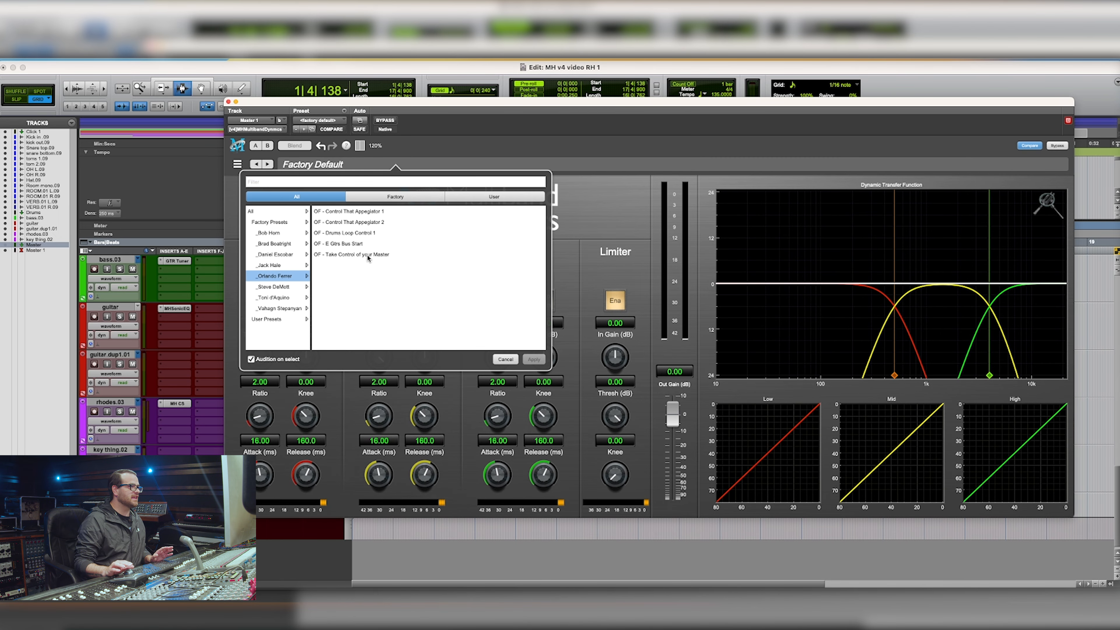
{"action": "mouse_move", "coordinate": [375, 238]}
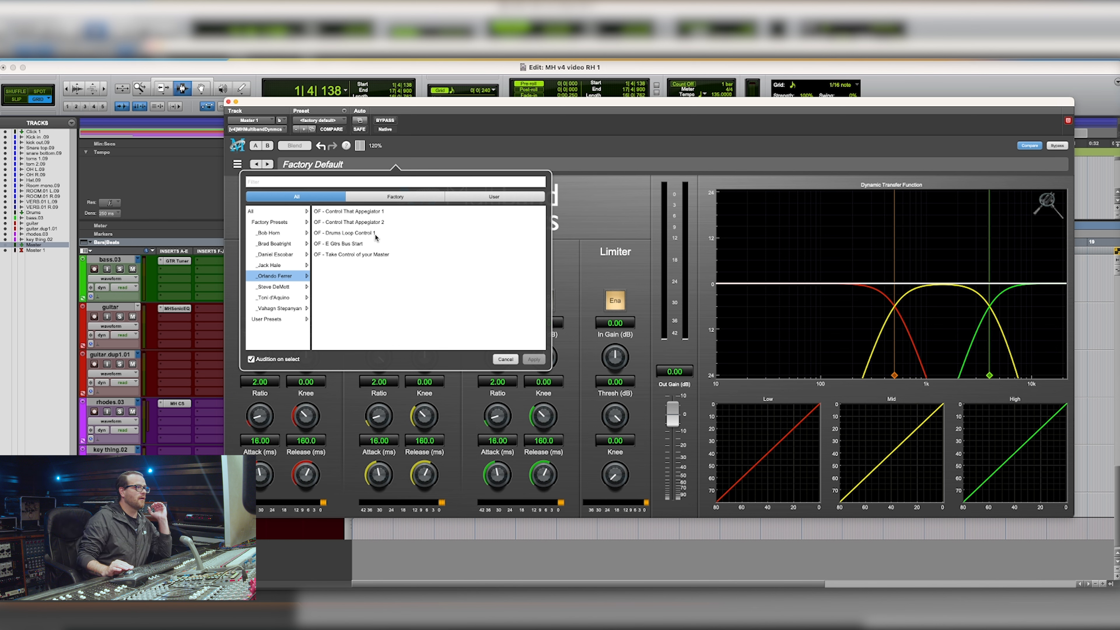
{"action": "mouse_move", "coordinate": [372, 261]}
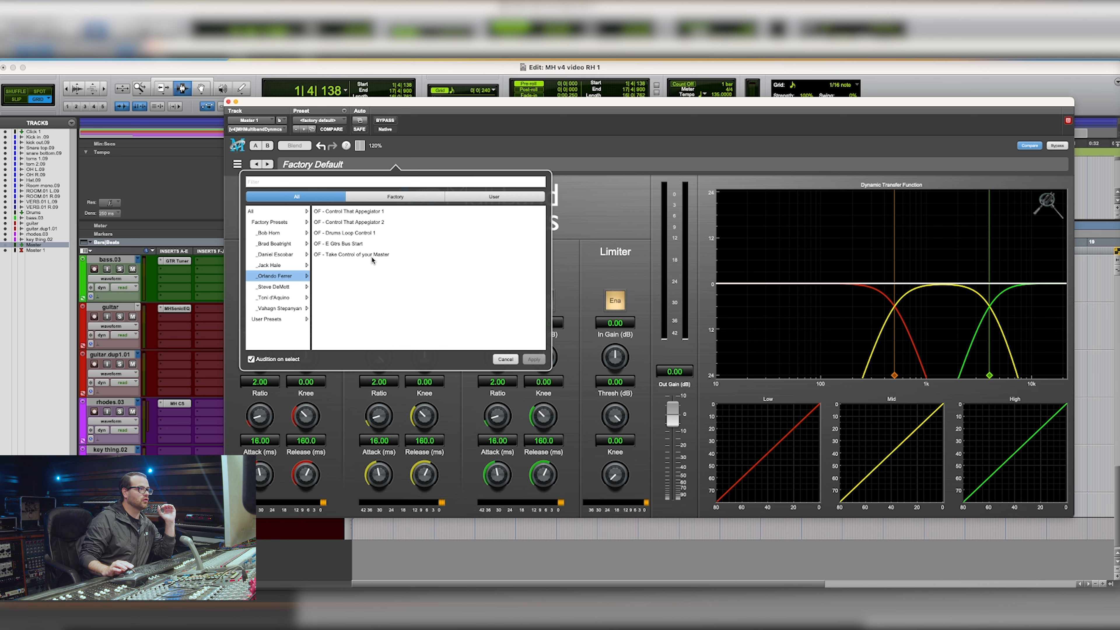
{"action": "left_click", "coordinate": [351, 254]}
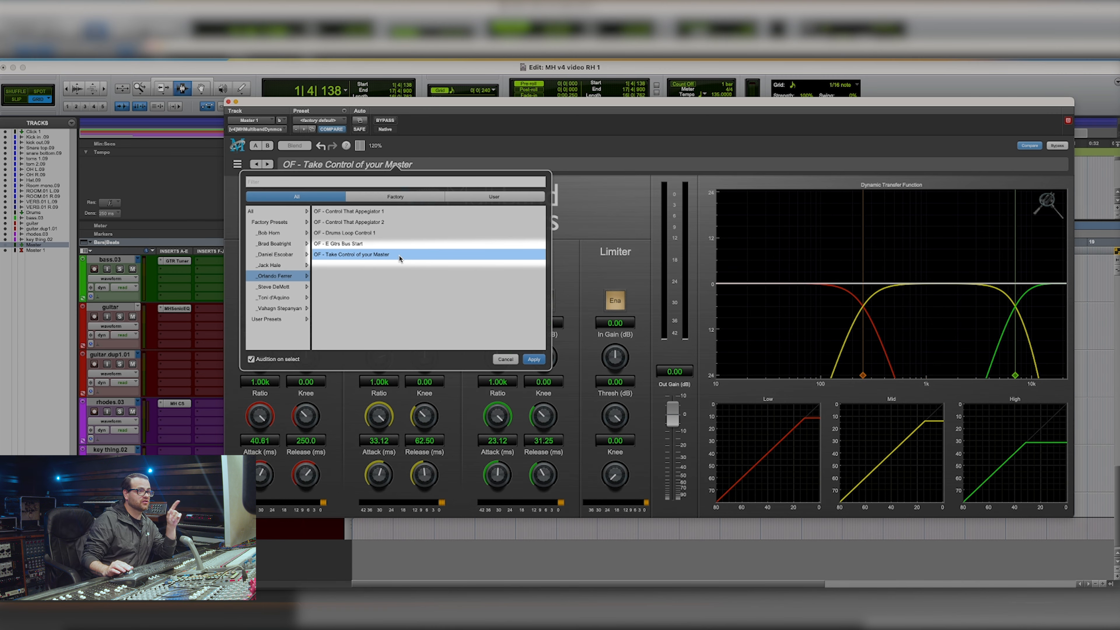
{"action": "left_click", "coordinate": [532, 359]}
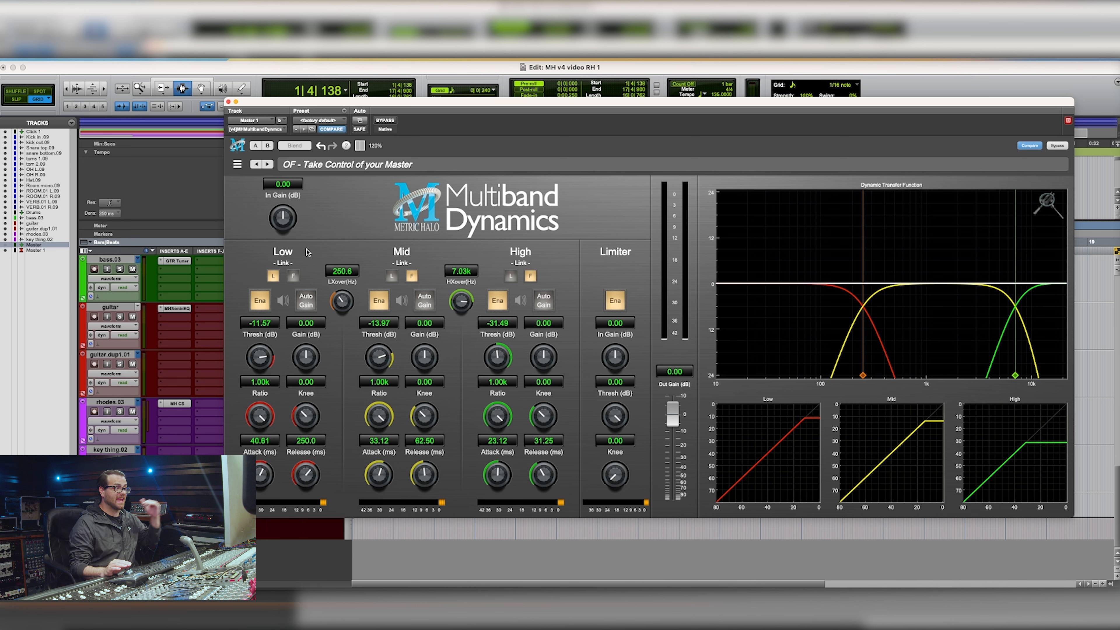
{"action": "mouse_move", "coordinate": [475, 370]}
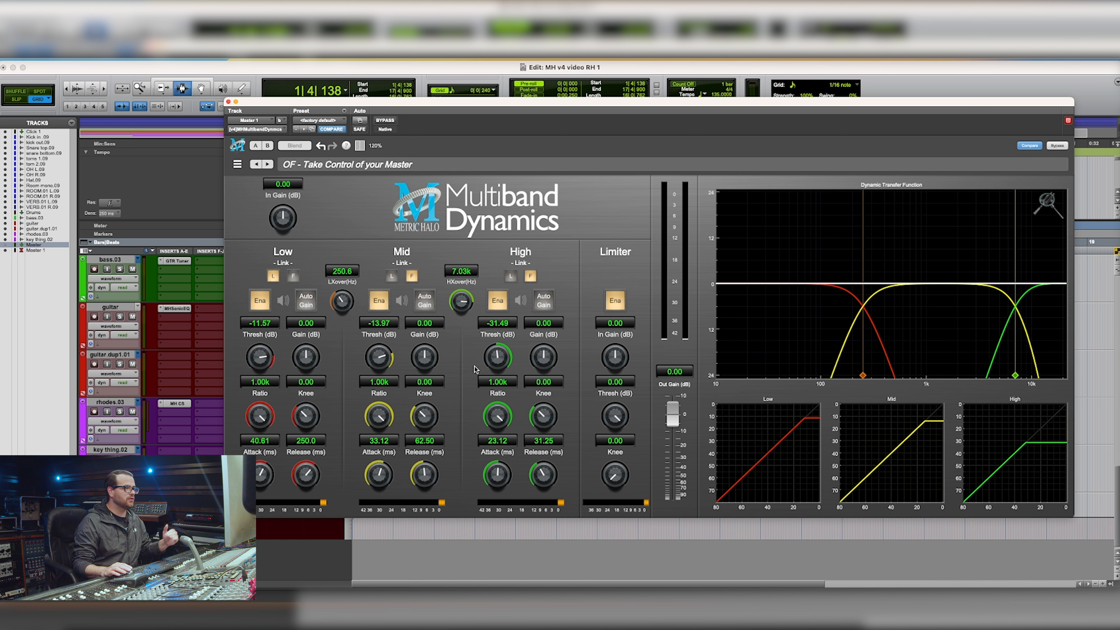
{"action": "mouse_move", "coordinate": [588, 418]}
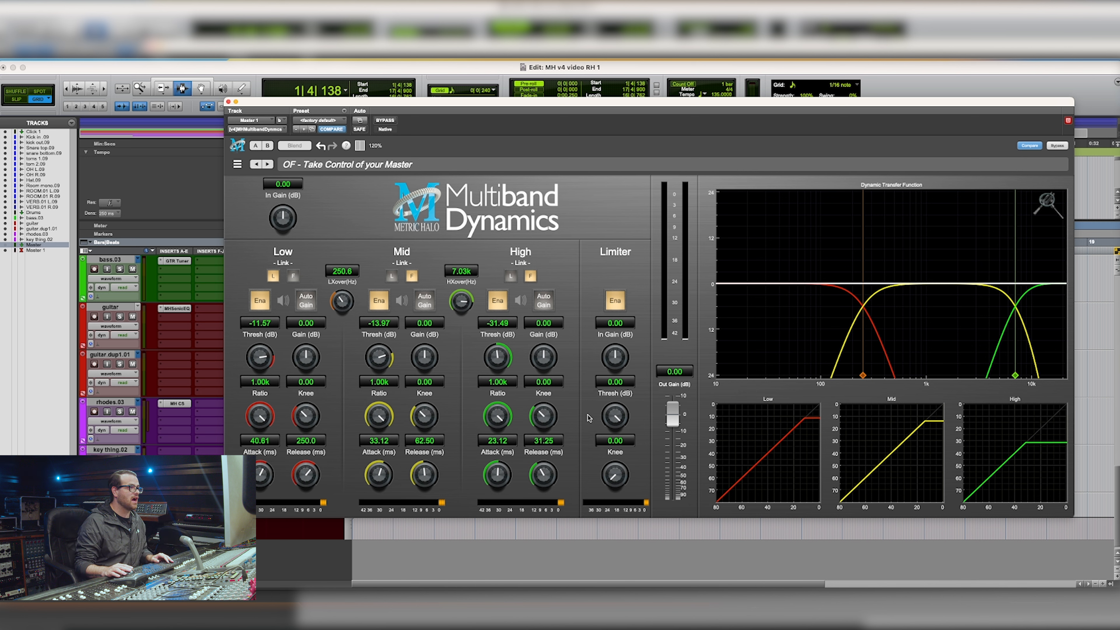
{"action": "mouse_move", "coordinate": [572, 381]}
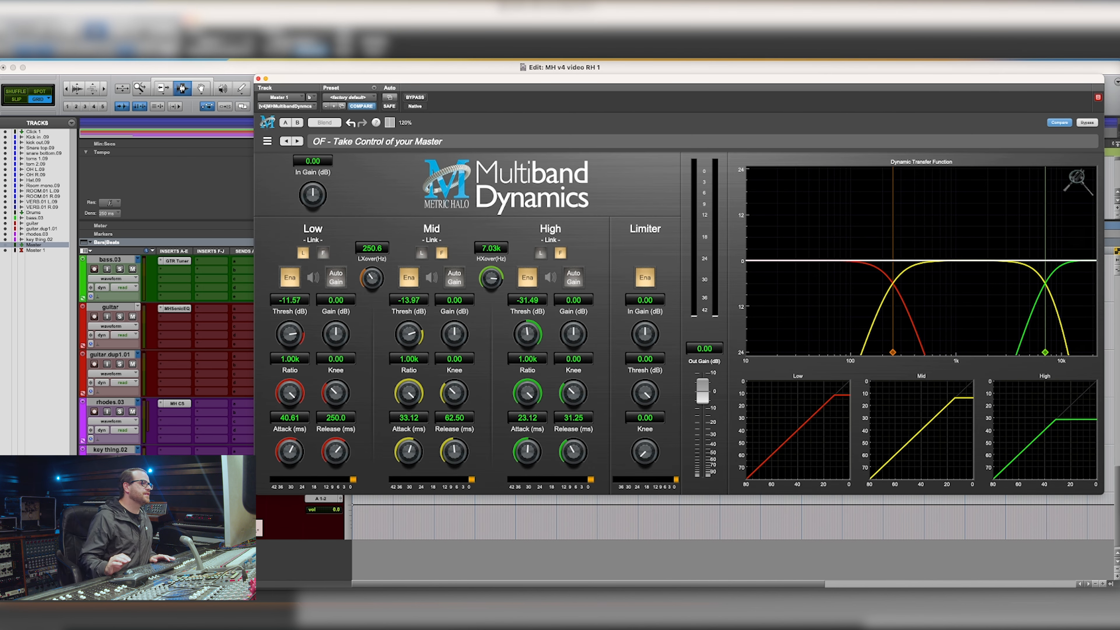
{"action": "mouse_move", "coordinate": [389, 165]}
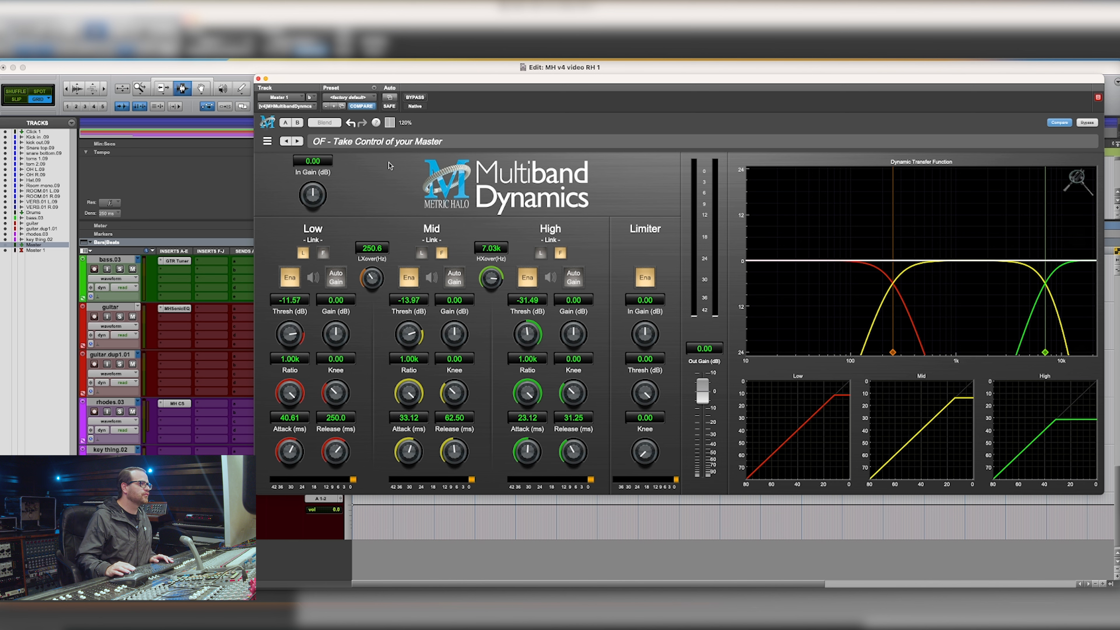
{"action": "mouse_move", "coordinate": [360, 210]}
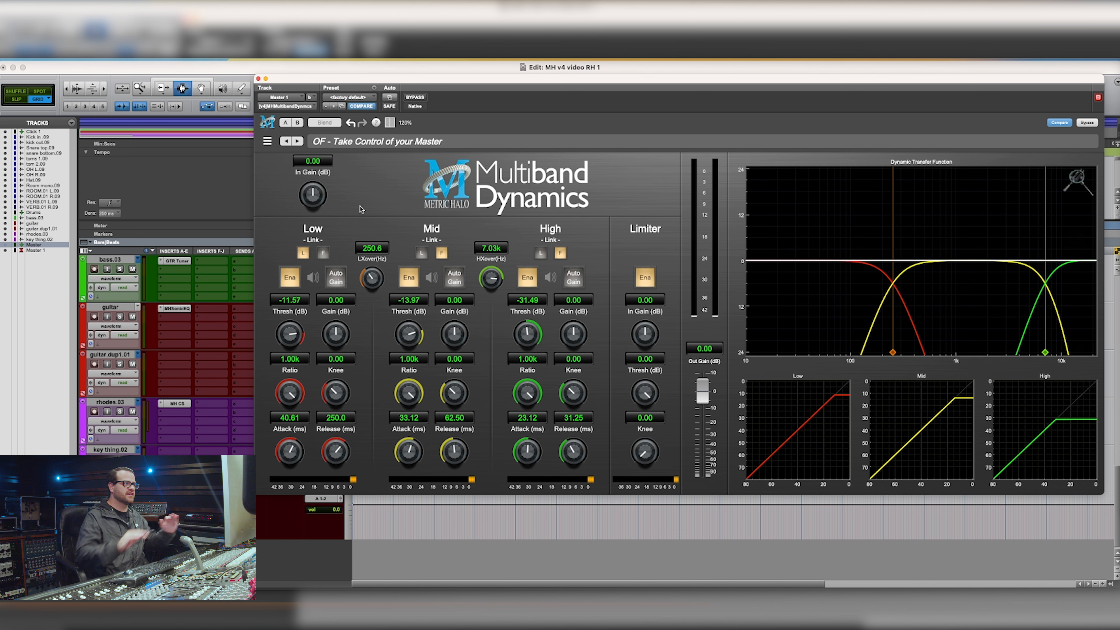
{"action": "mouse_move", "coordinate": [332, 248]}
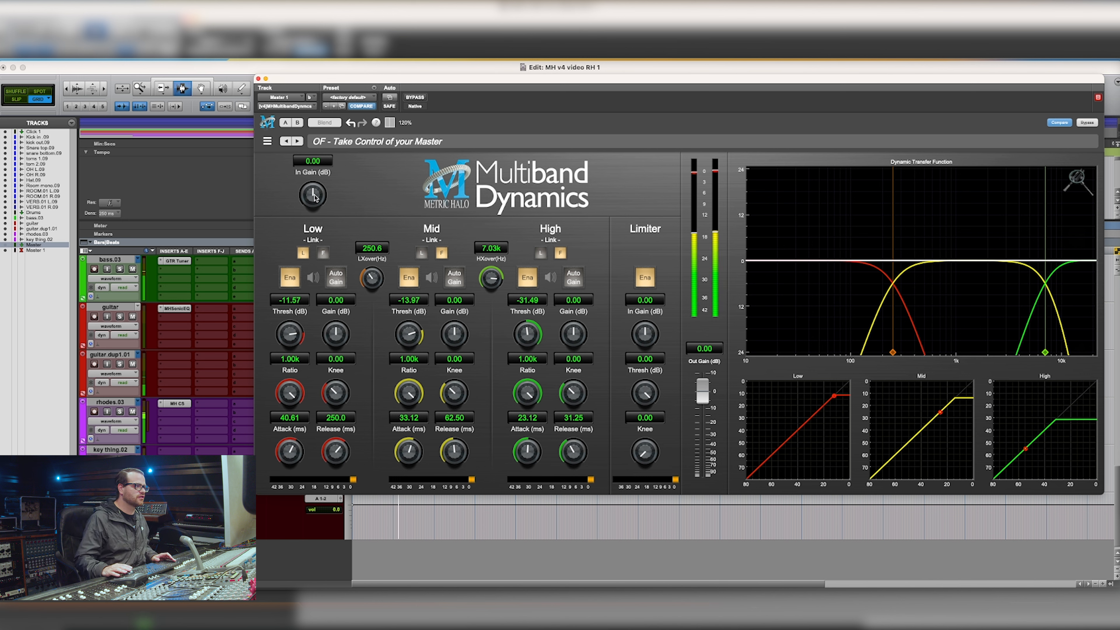
Step: Turn the In Gain knob up during playback until it reads 1.20 dB
{"action": "left_click_drag", "start_coordinate": [312, 195], "coordinate": [322, 185]}
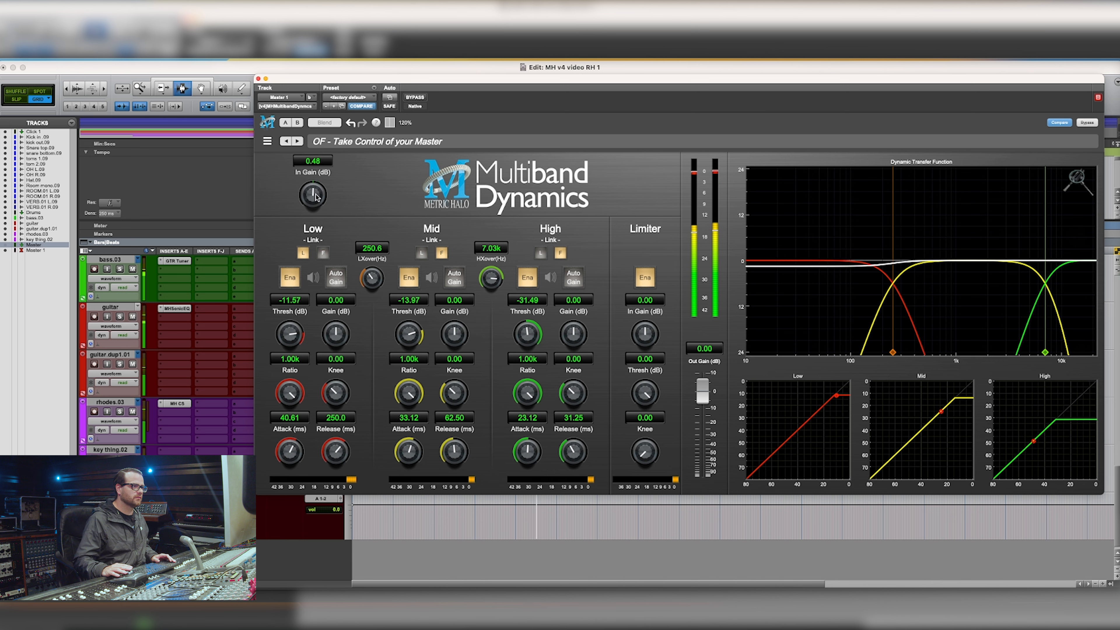
{"action": "left_click_drag", "start_coordinate": [313, 195], "coordinate": [313, 187]}
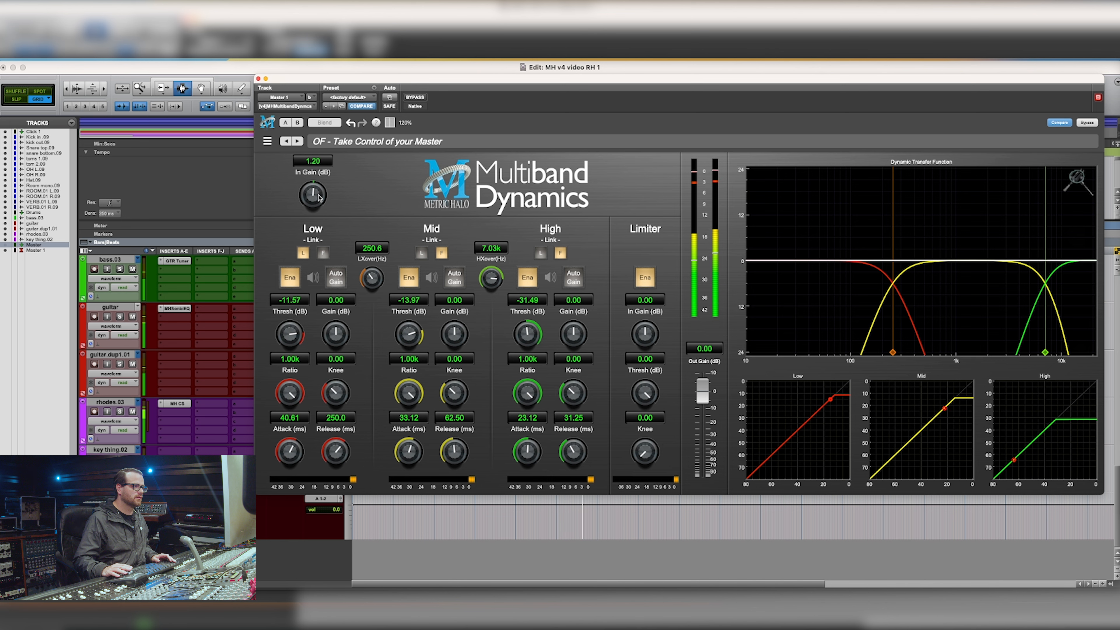